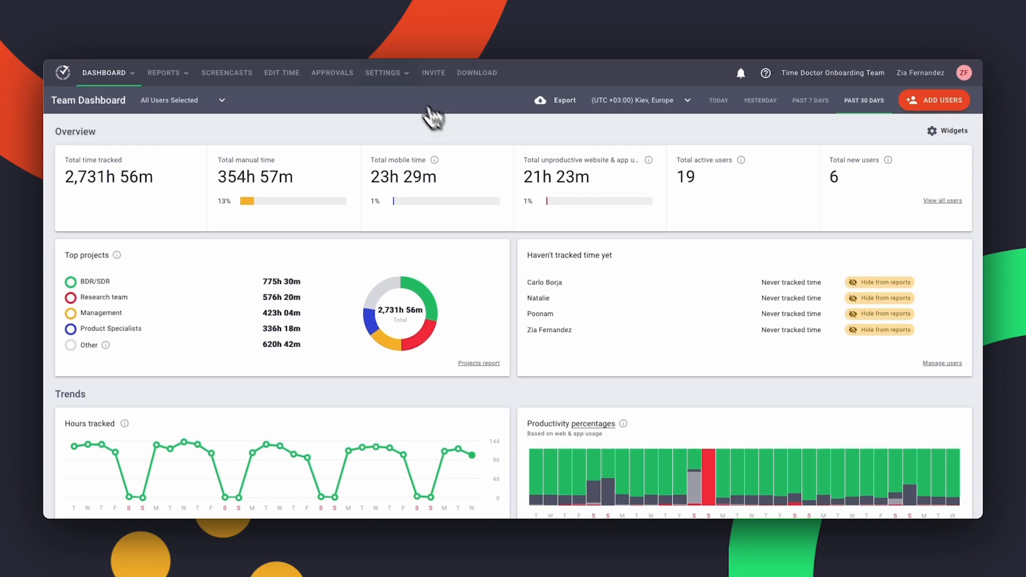
Open the Settings dropdown from the Team Dashboard's top navigation
click(383, 73)
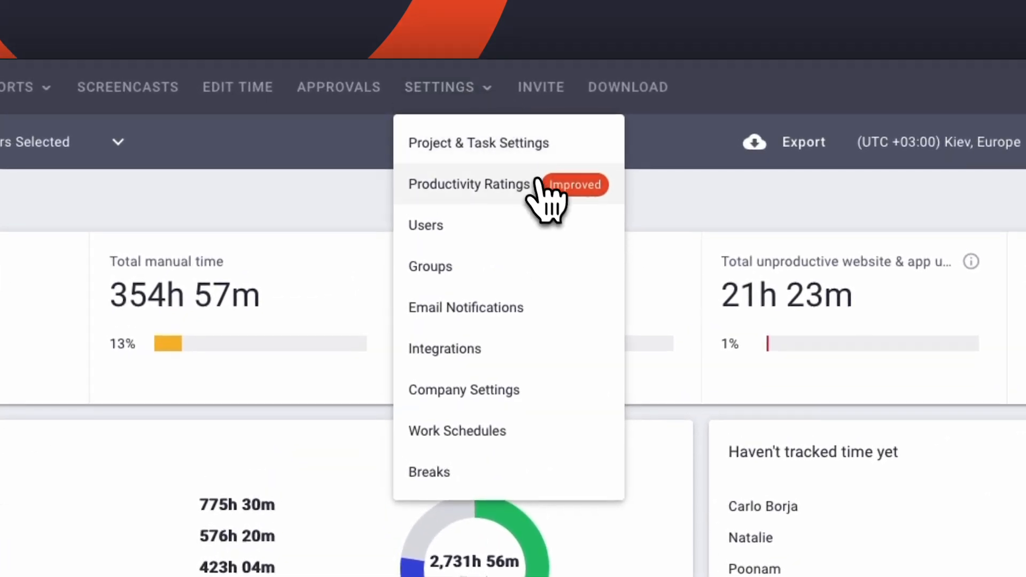
Open Productivity Ratings and scroll through the rated websites and apps list
click(468, 184)
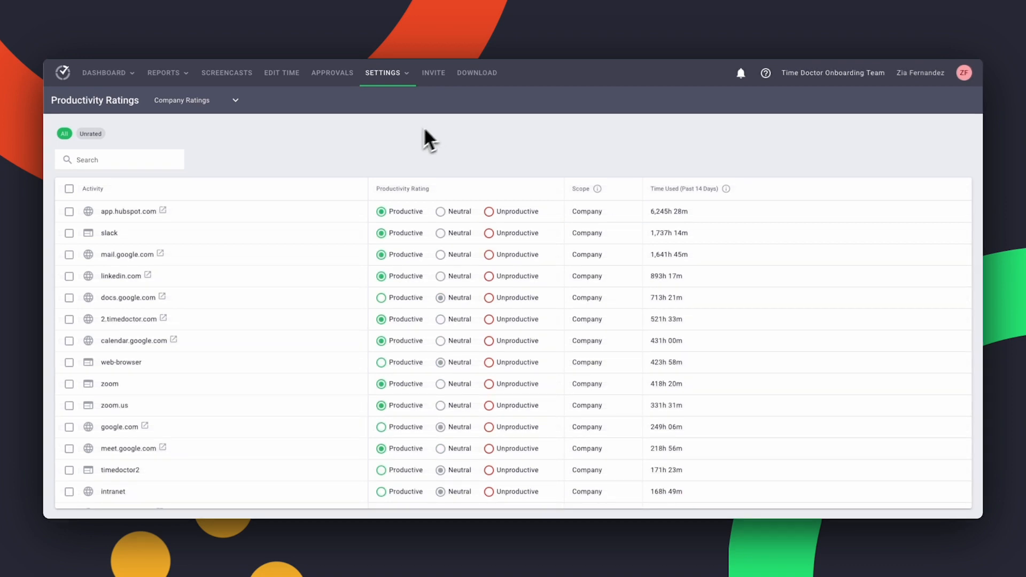
scroll(down, 3)
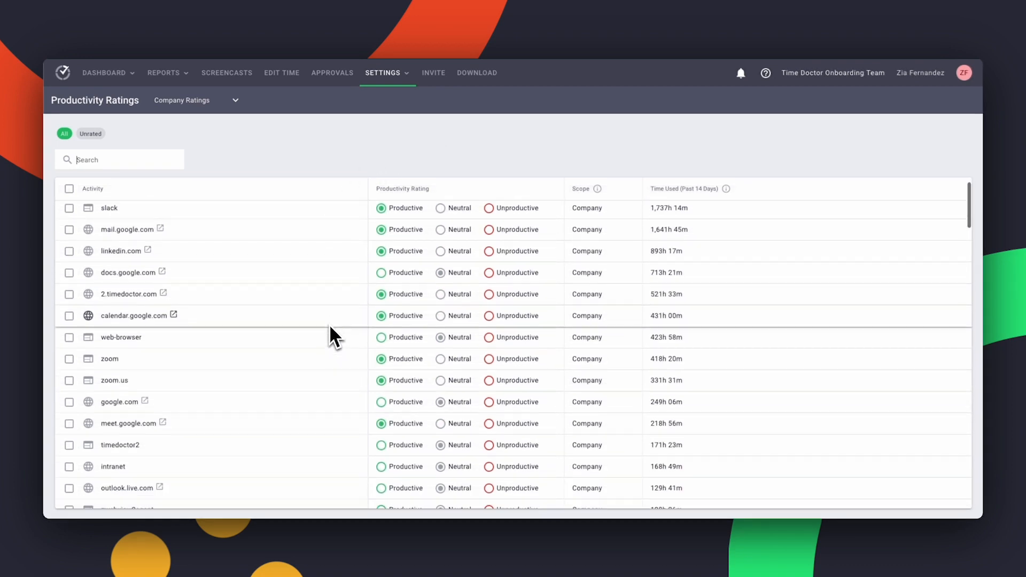
scroll(down, 3)
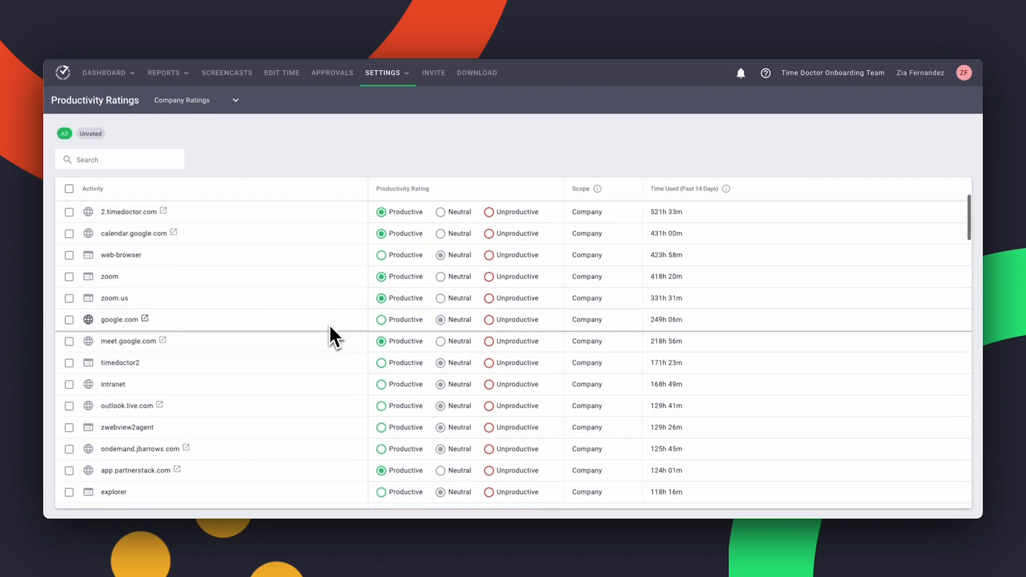
Open the Web & App Usage report and filter to Productive, then Unproductive items
click(164, 72)
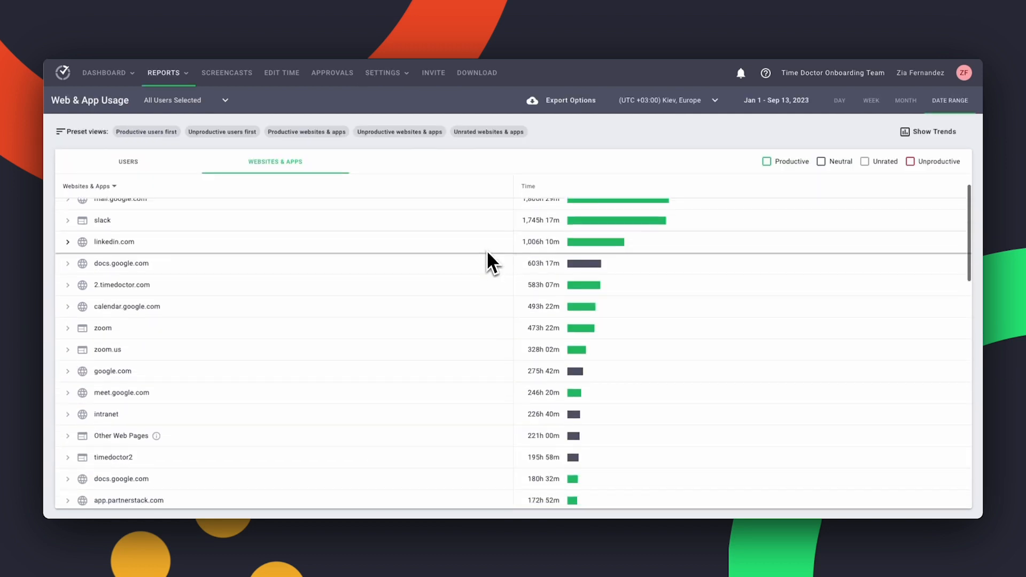
scroll(down, 3)
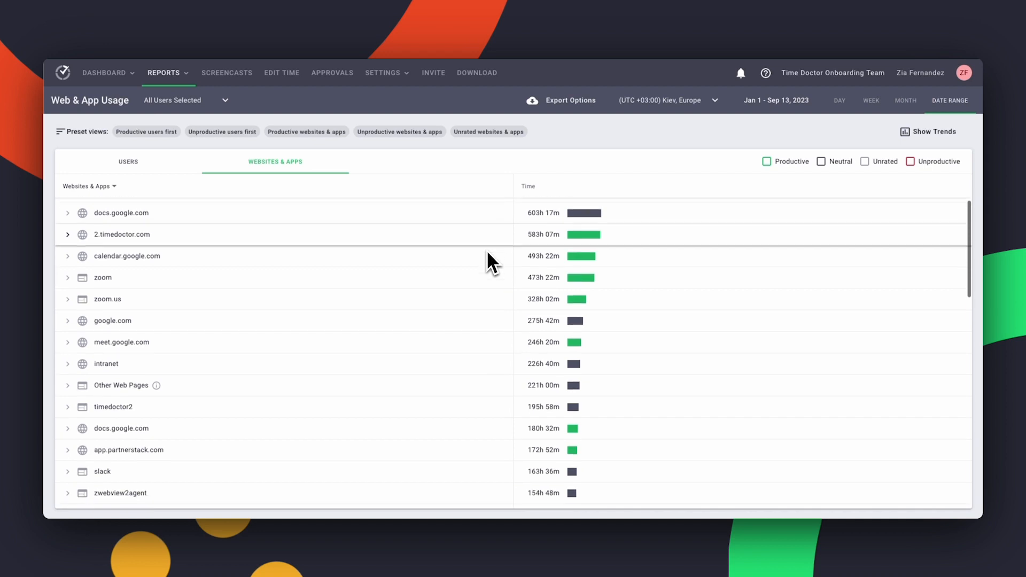
click(766, 161)
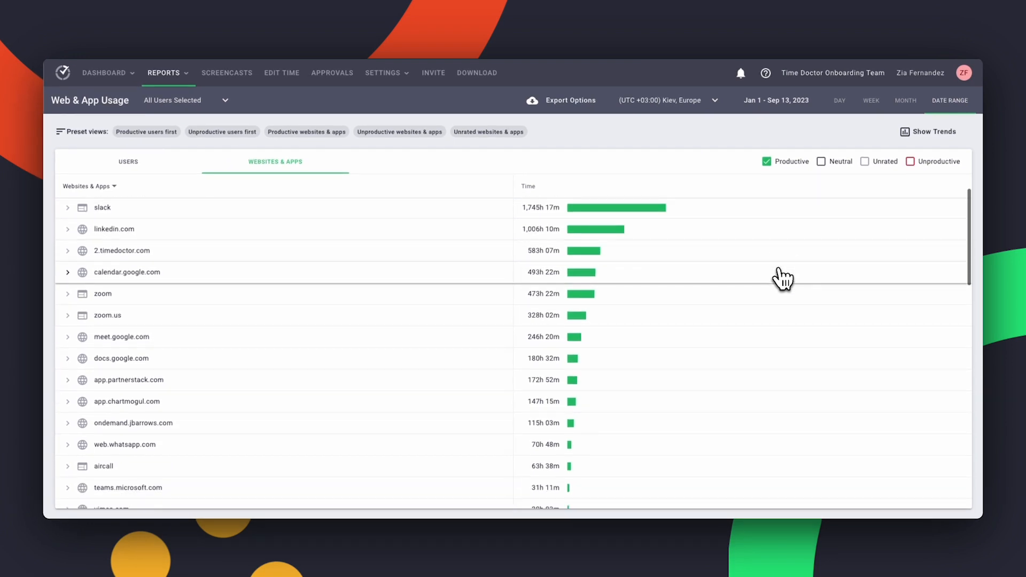
click(909, 161)
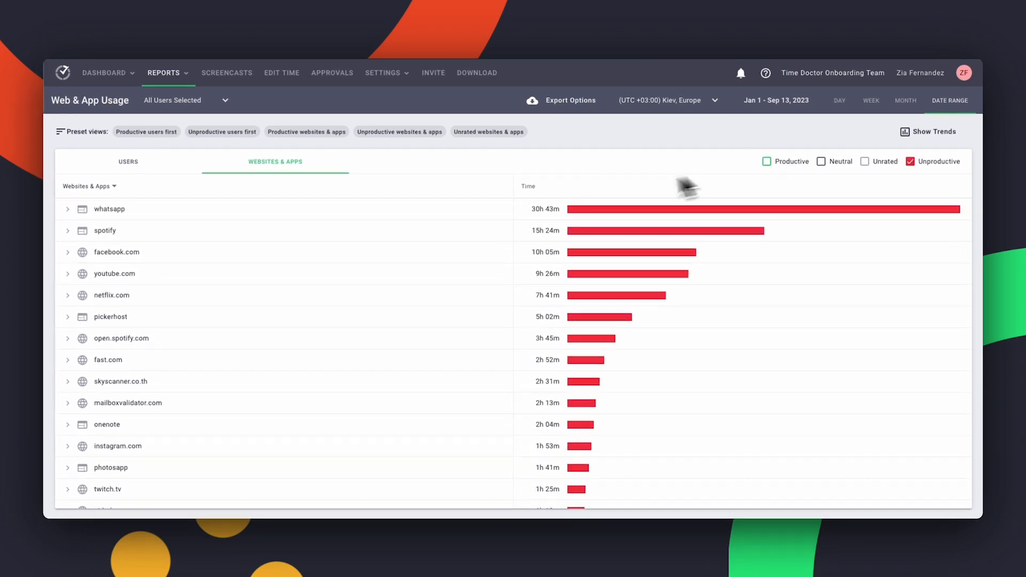
Filter the usage report to Neutral websites and apps and review the results
scroll(down, 3)
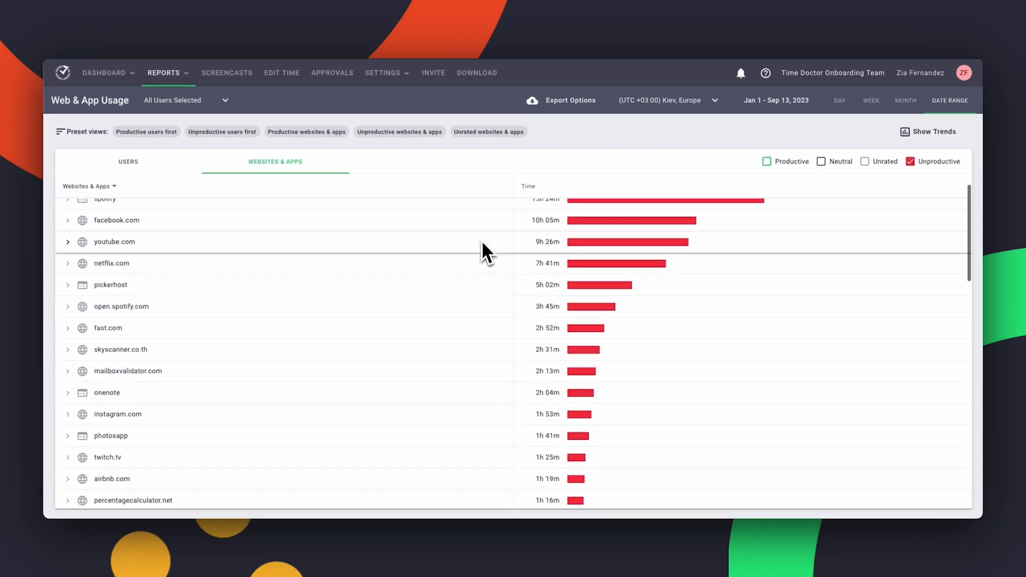
scroll(down, 3)
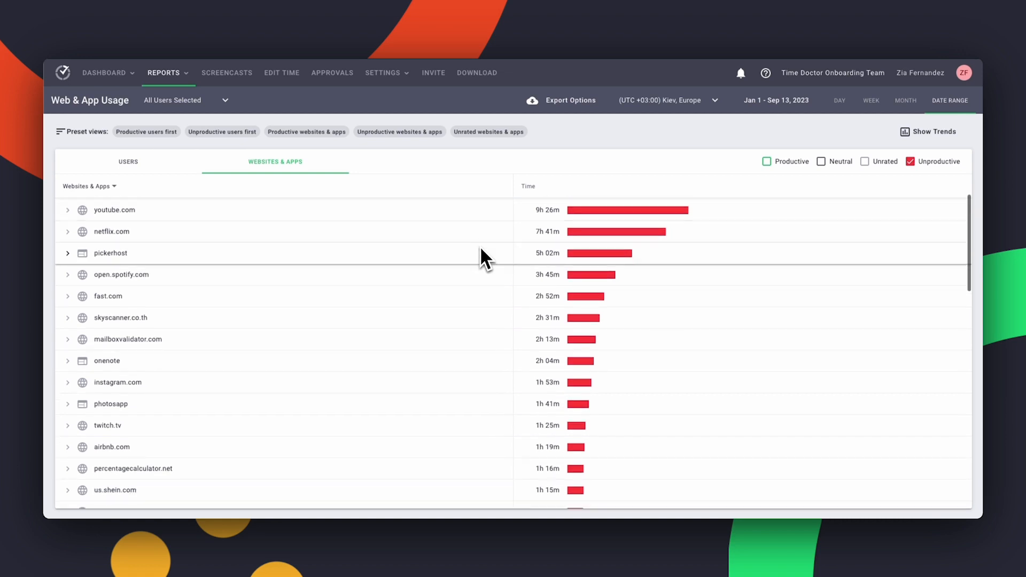
click(819, 157)
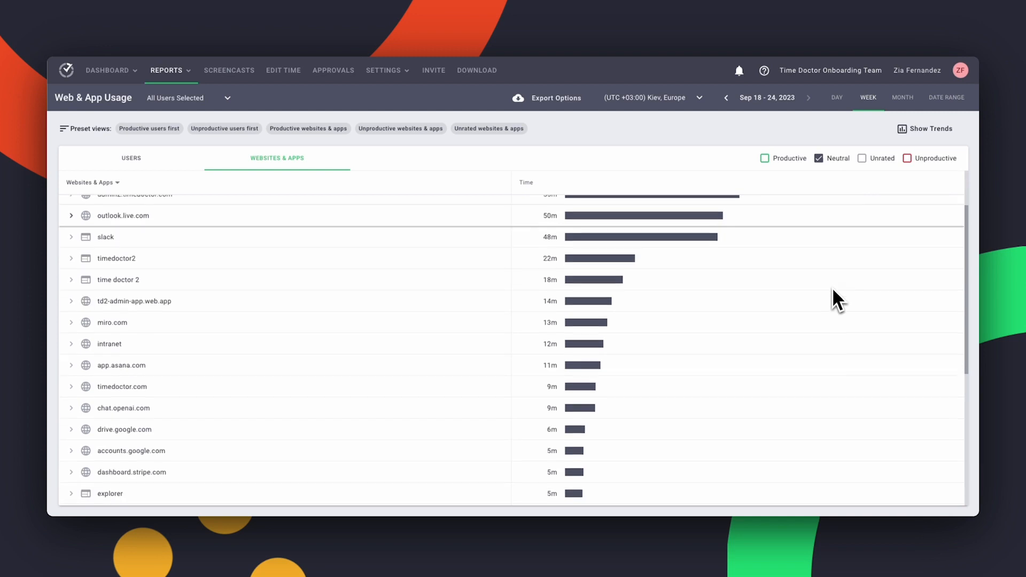
scroll(down, 3)
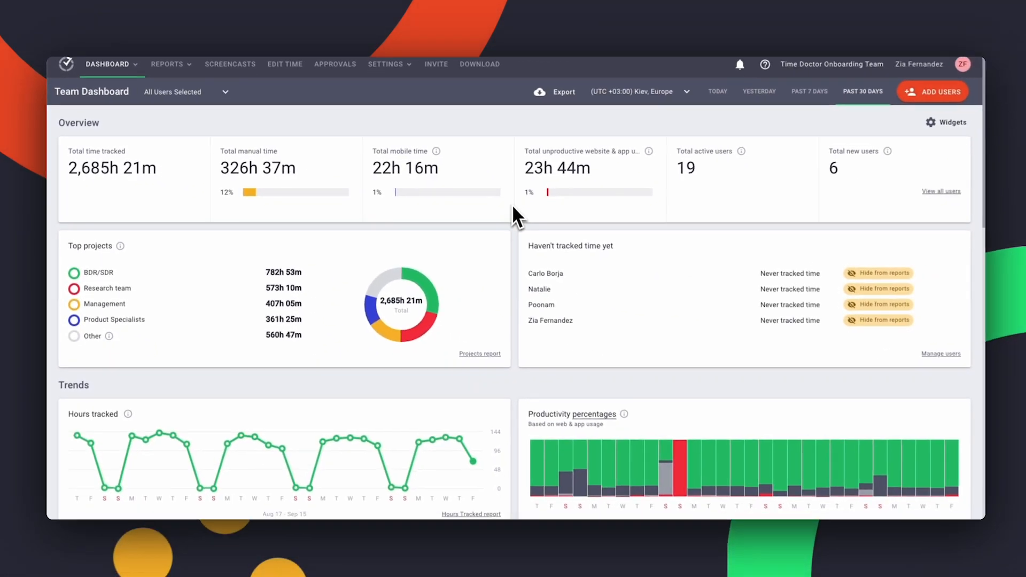
Scroll through the dashboard Overview and Trends, including 23h 44m unproductive time
scroll(down, 3)
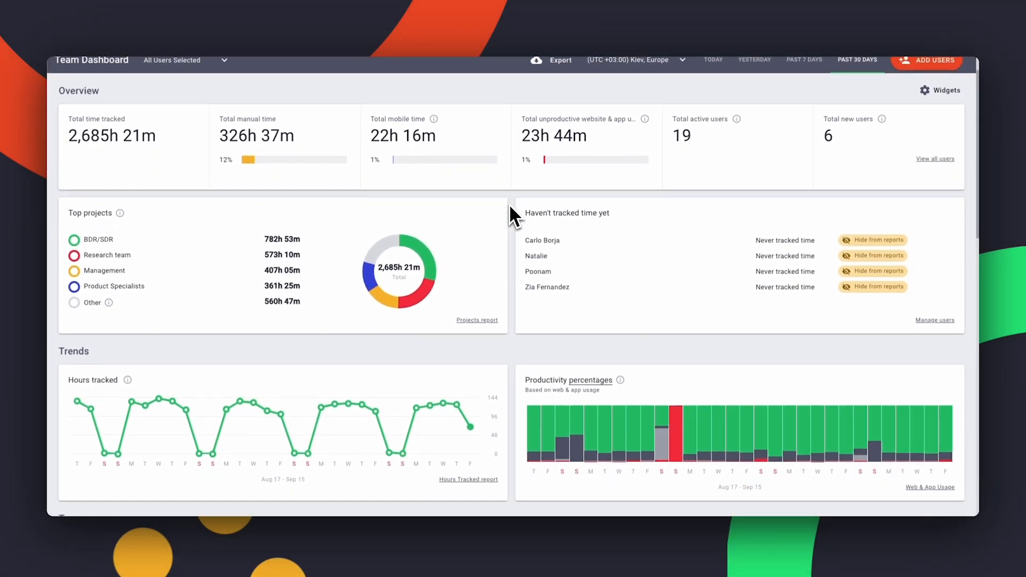
scroll(down, 3)
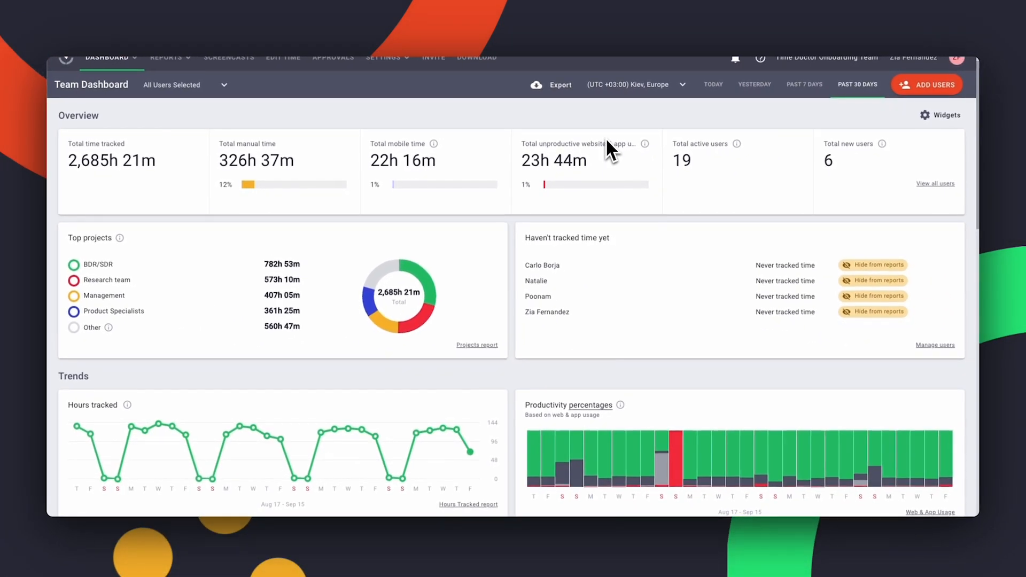
mouse_move(520, 229)
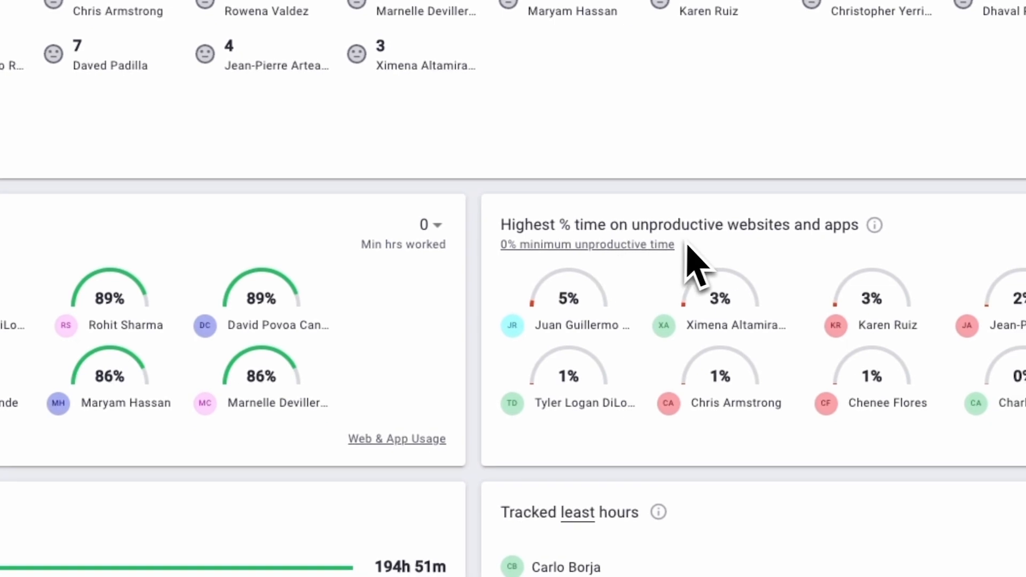
Scroll to the Highest % time on productive/unproductive websites and apps widgets
scroll(down, 3)
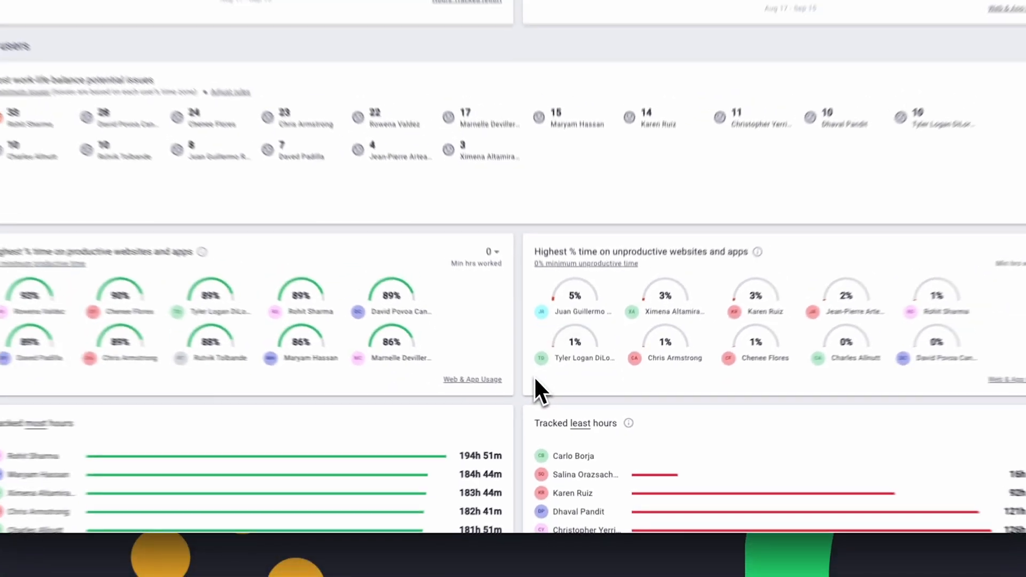
scroll(down, 3)
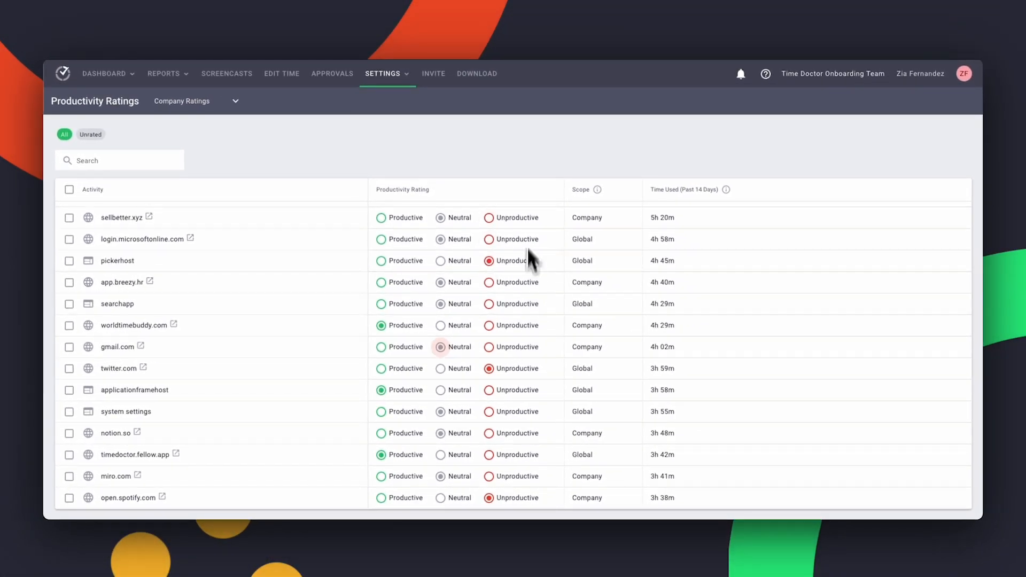
mouse_move(594, 190)
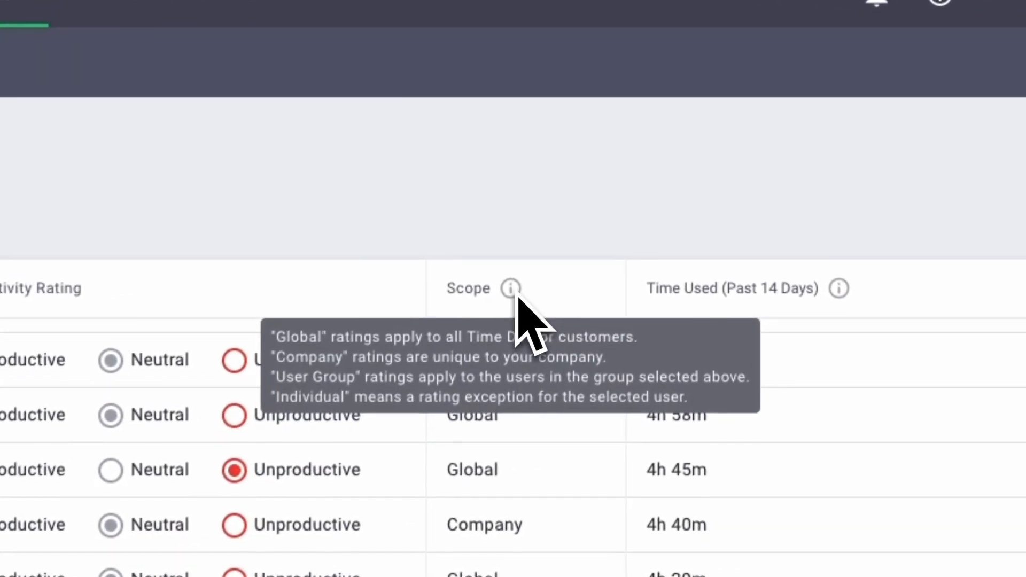